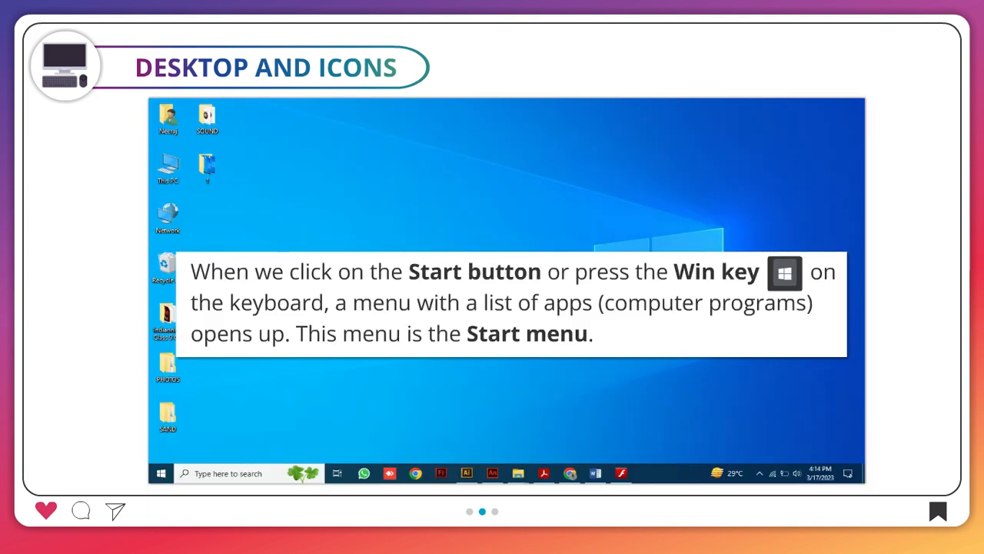
Launch PowerPoint 2016 from the Start menu's Recently added list to its start screen
click(161, 473)
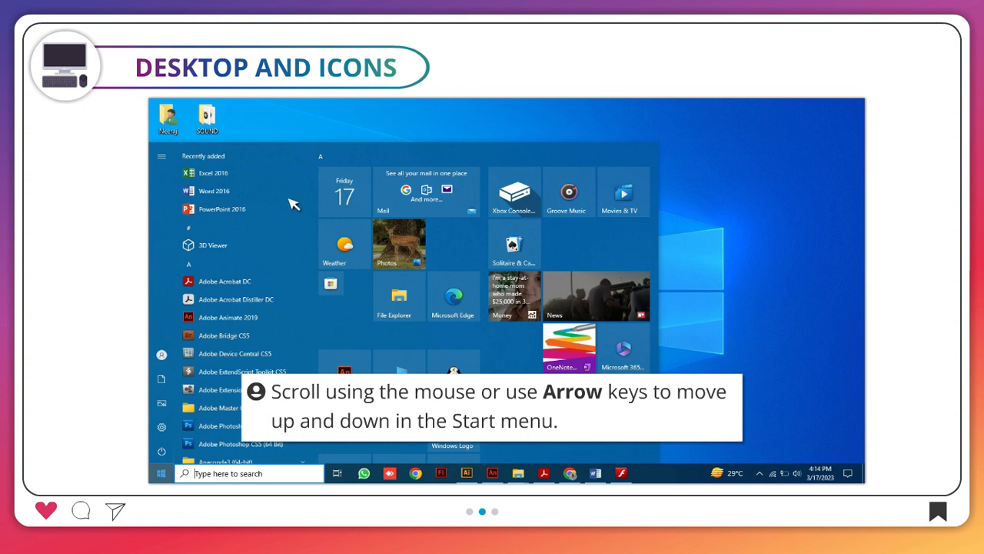
mouse_move(318, 151)
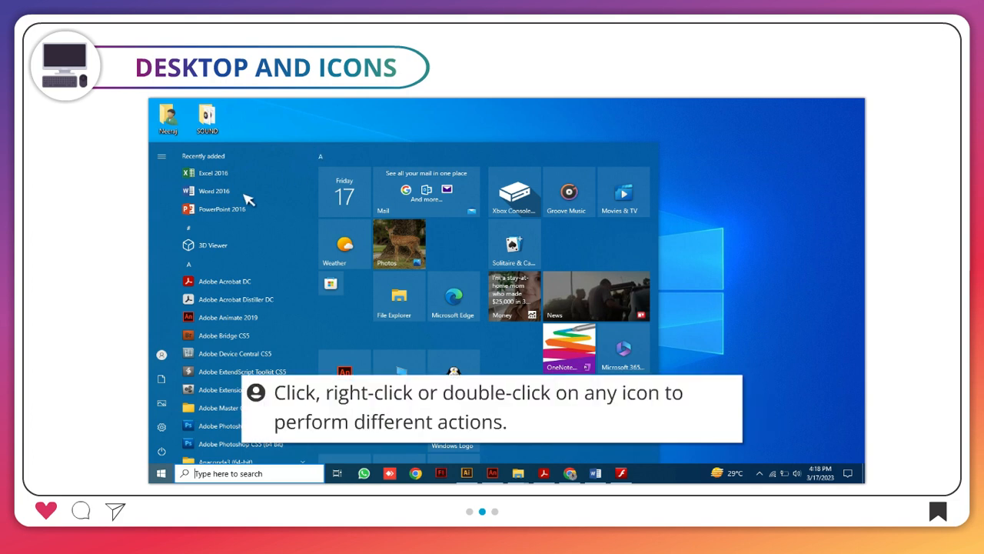
click(214, 208)
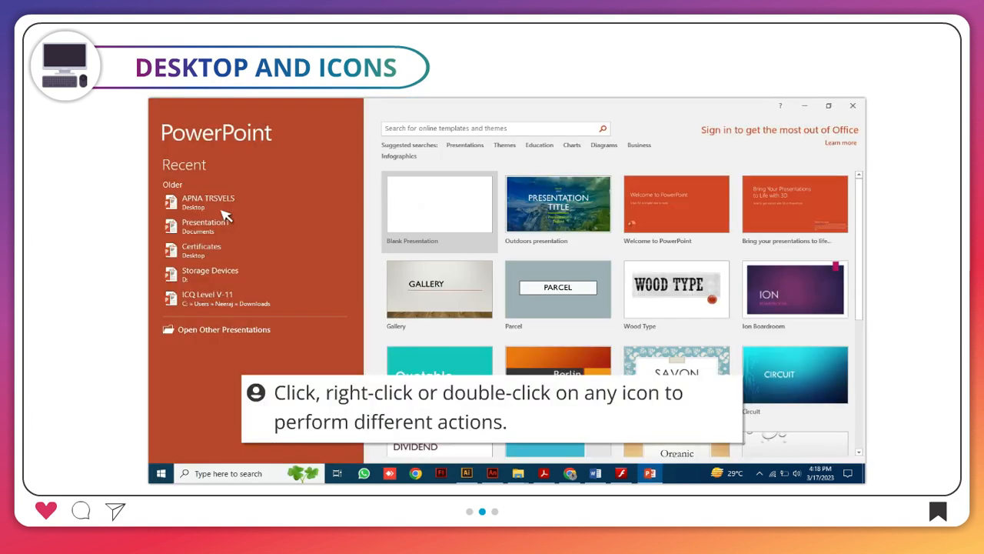